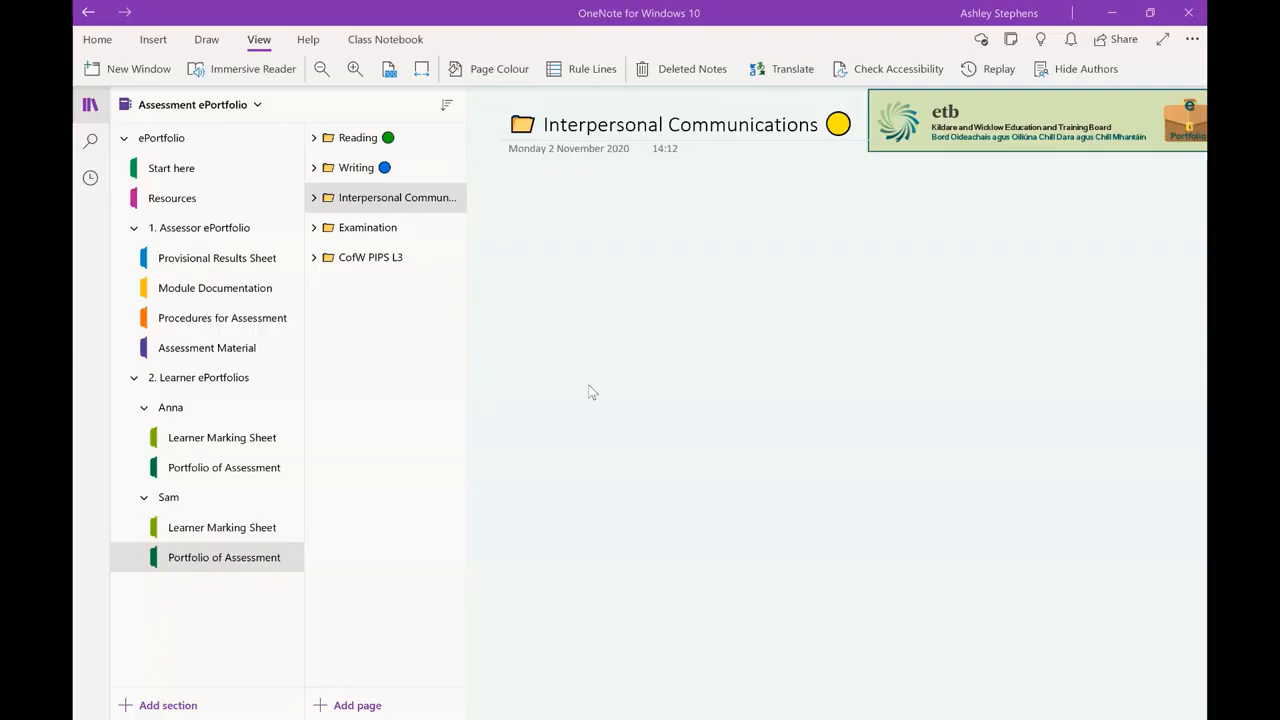
mouse_move(664, 358)
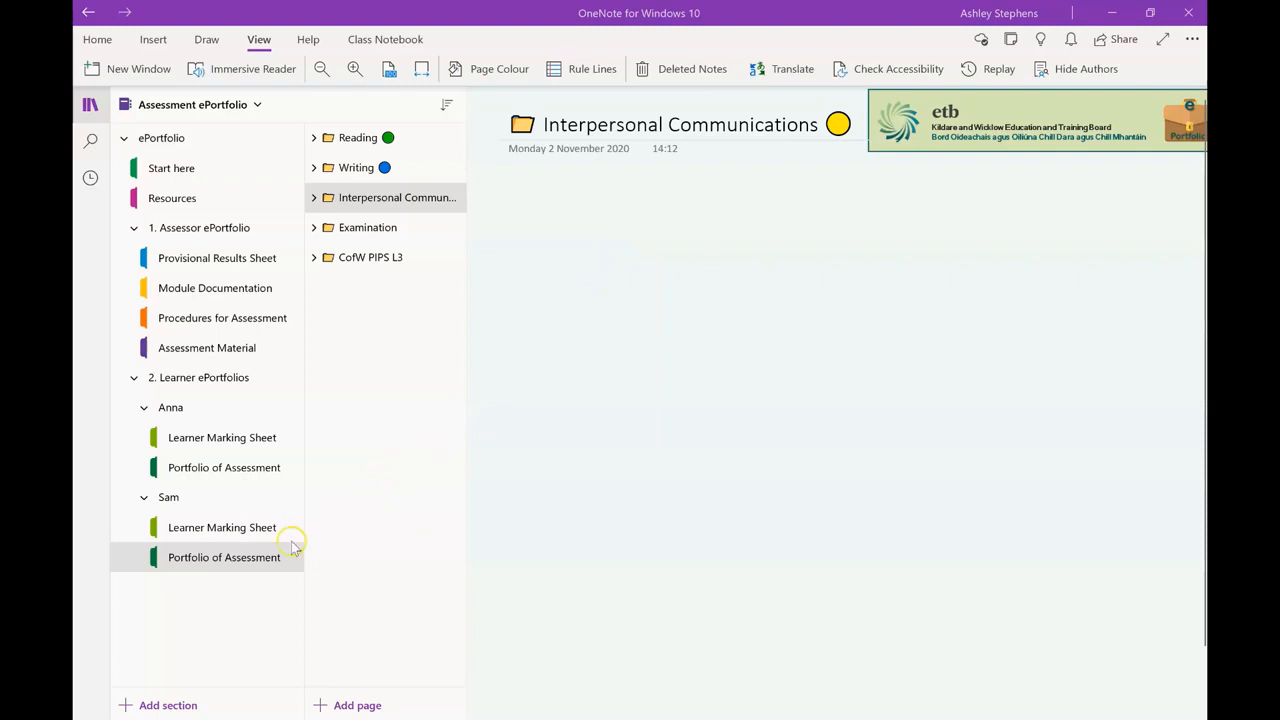
mouse_move(169, 527)
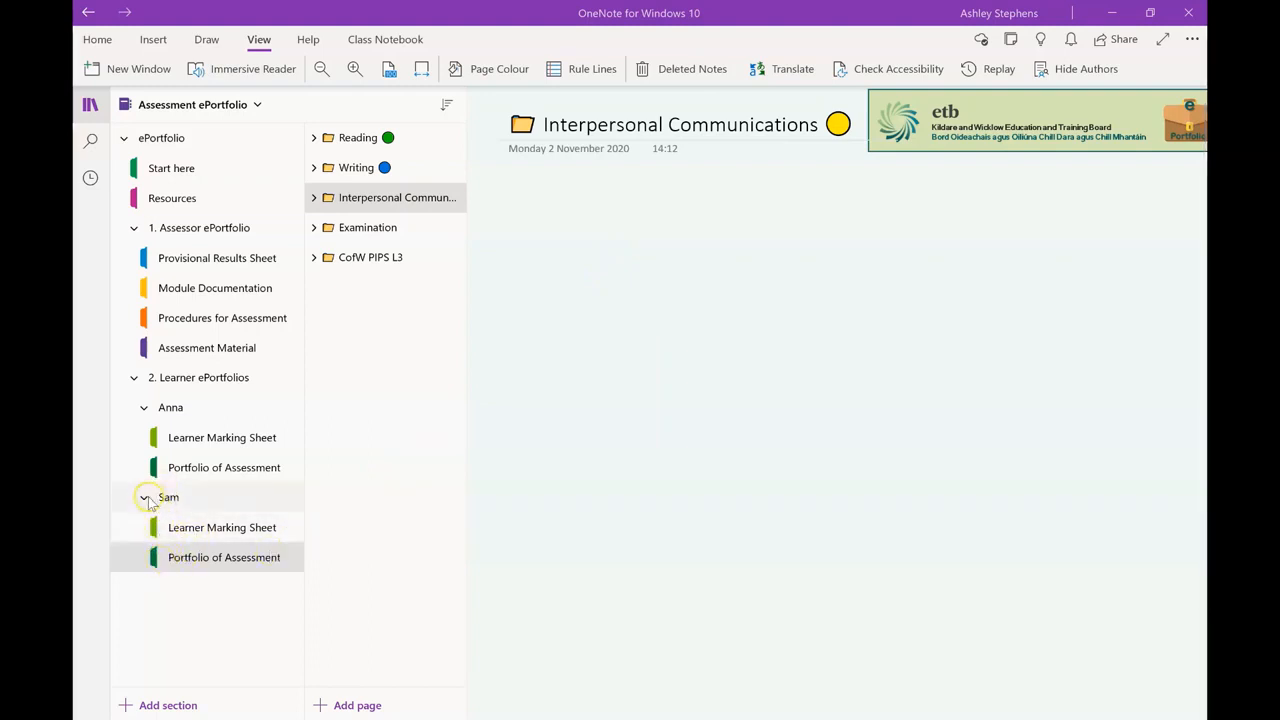
Open the blank Authorship Submission Statement page under Interpersonal Communications and focus its body
click(147, 497)
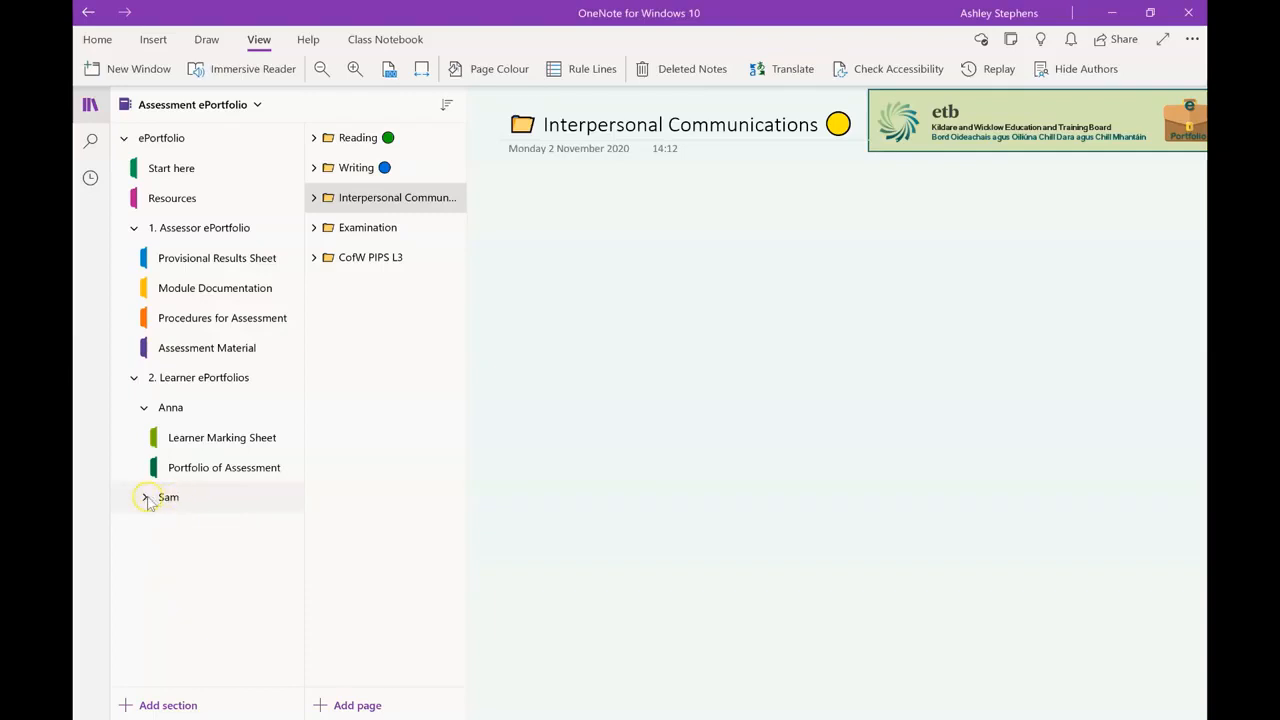
click(145, 497)
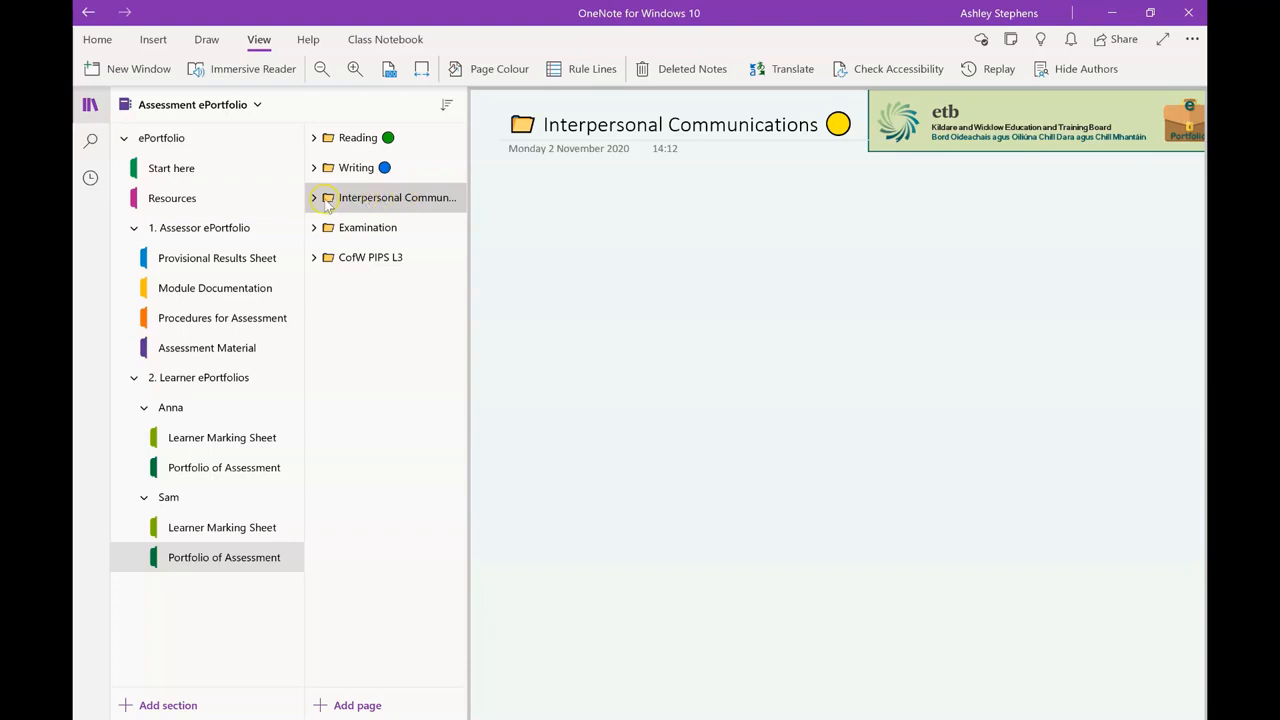
click(314, 197)
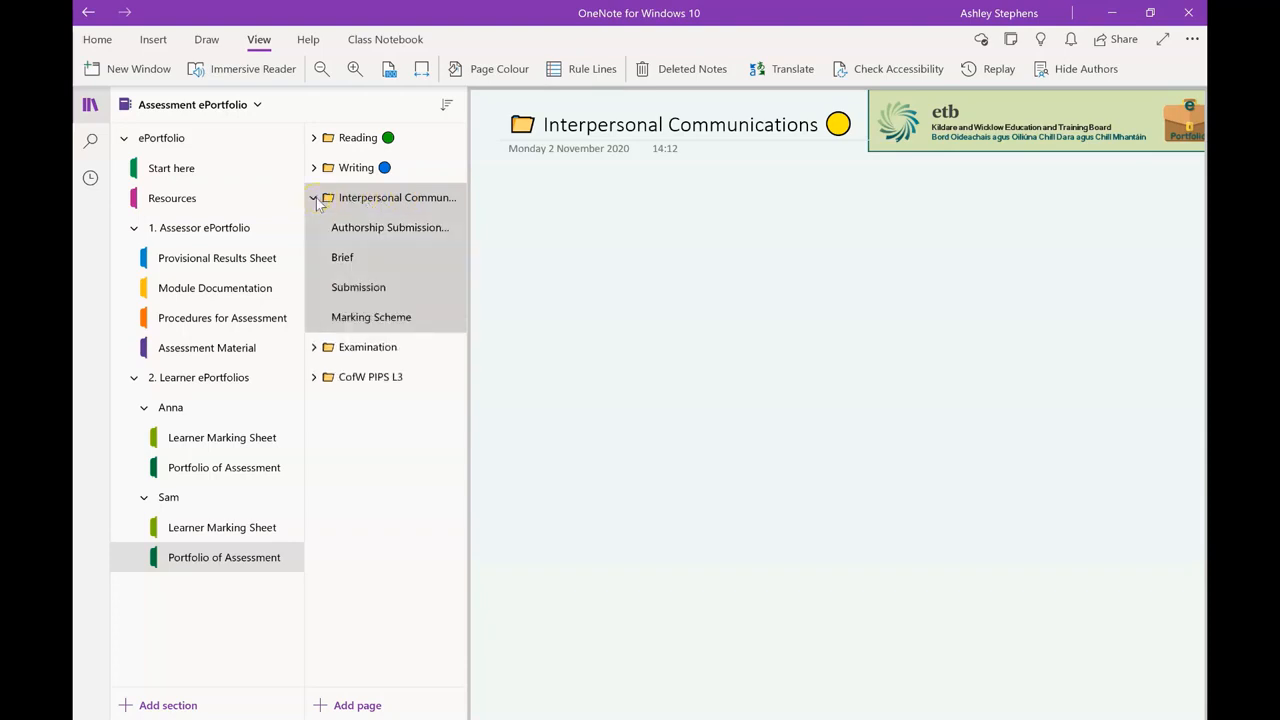
click(389, 227)
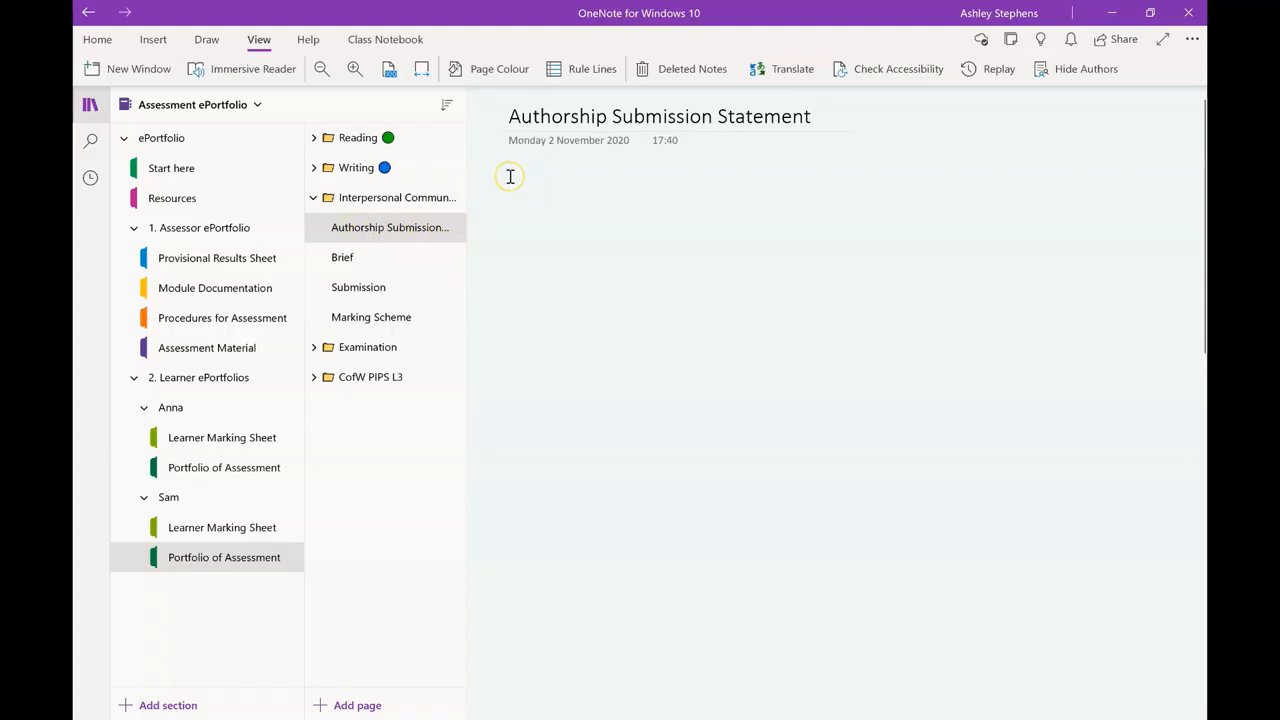
click(537, 207)
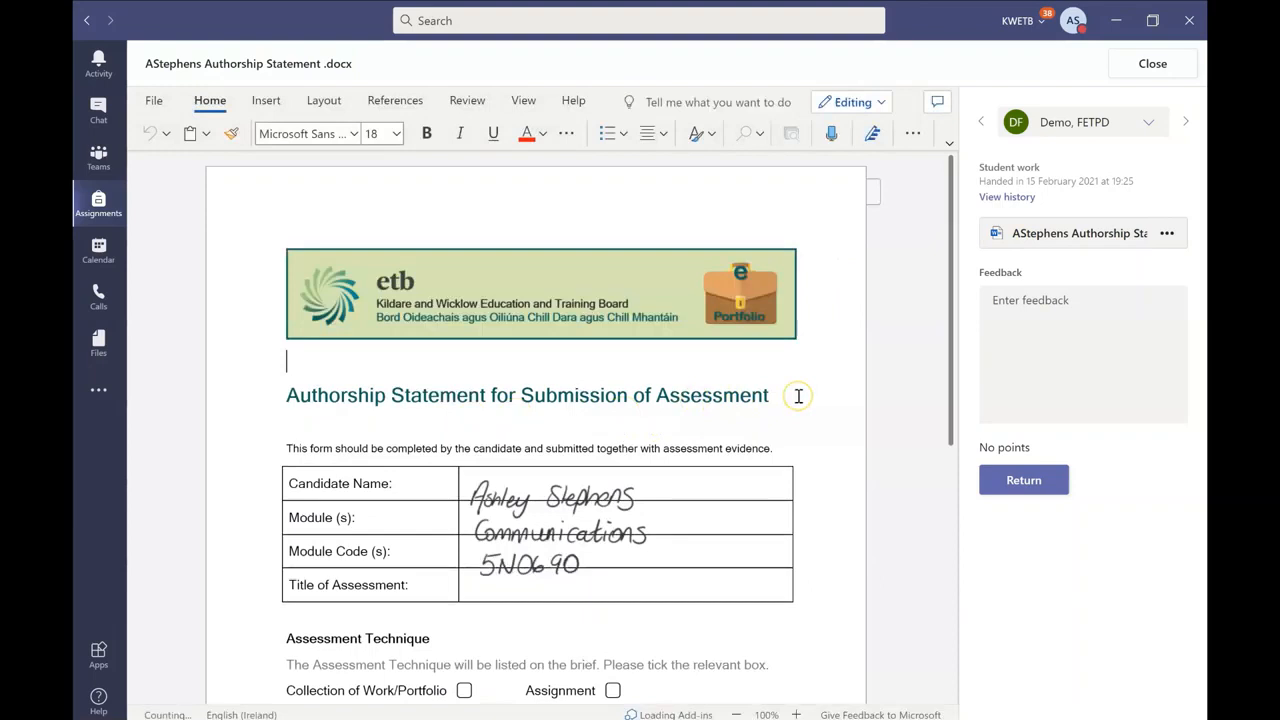
Open the submitted authorship statement in Word and start File > Print
click(1168, 233)
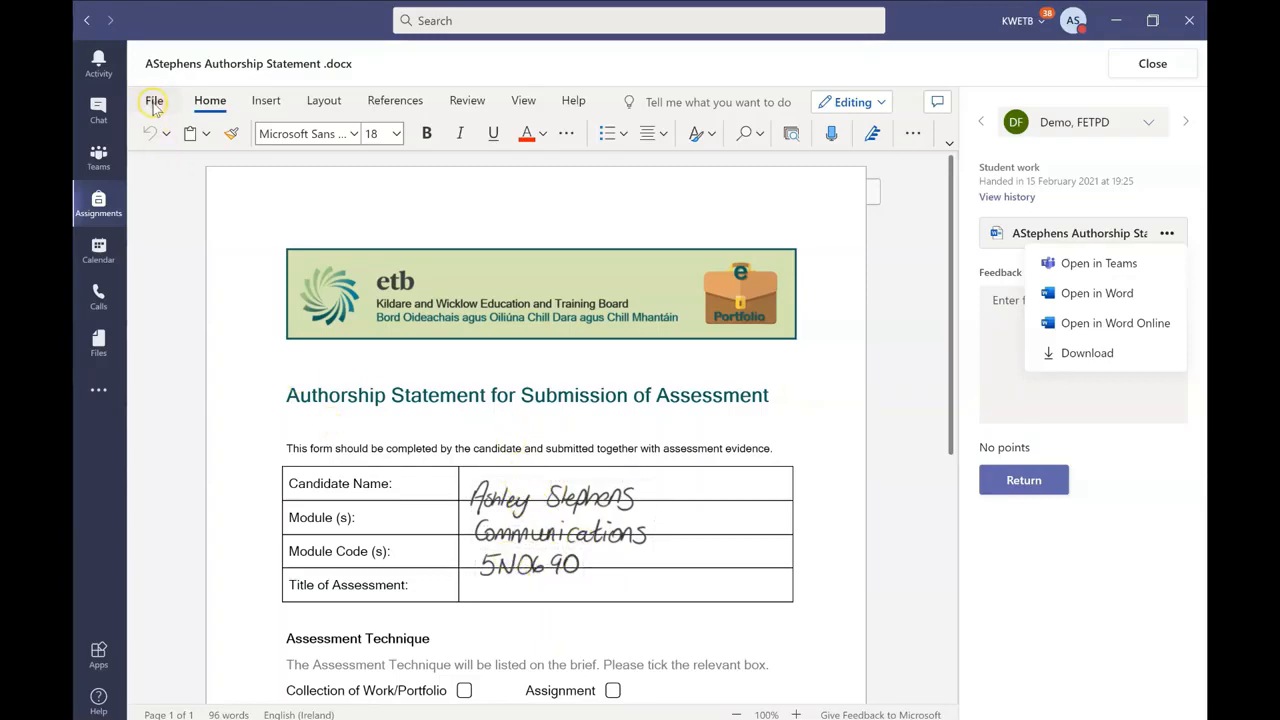
click(154, 101)
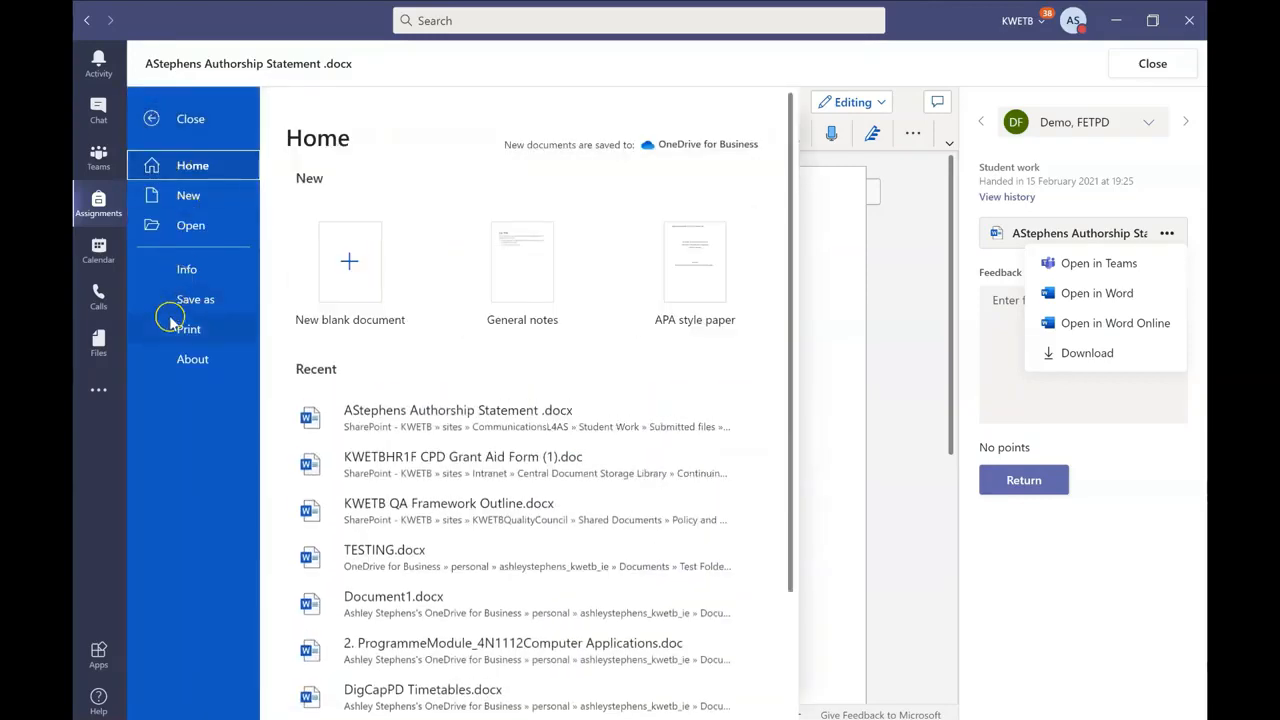
click(189, 329)
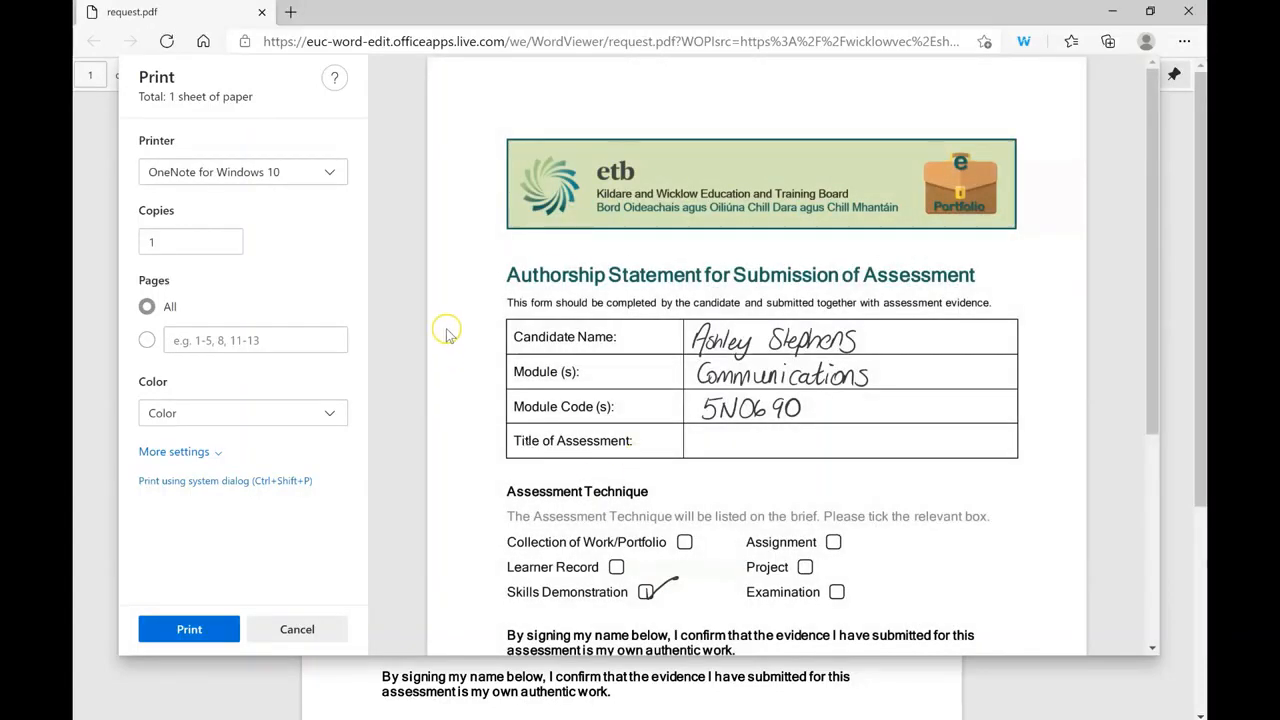
mouse_move(252, 171)
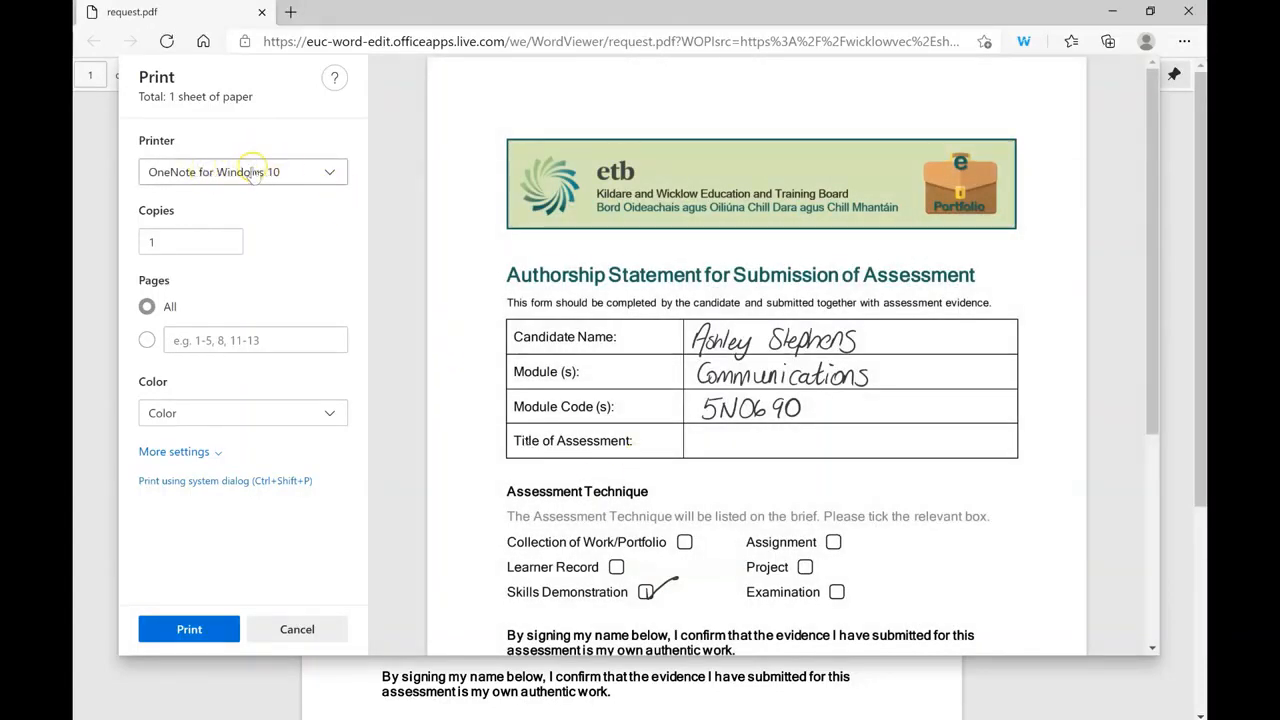
Choose OneNote for Windows 10 as the printer in Edge's Print panel
click(330, 171)
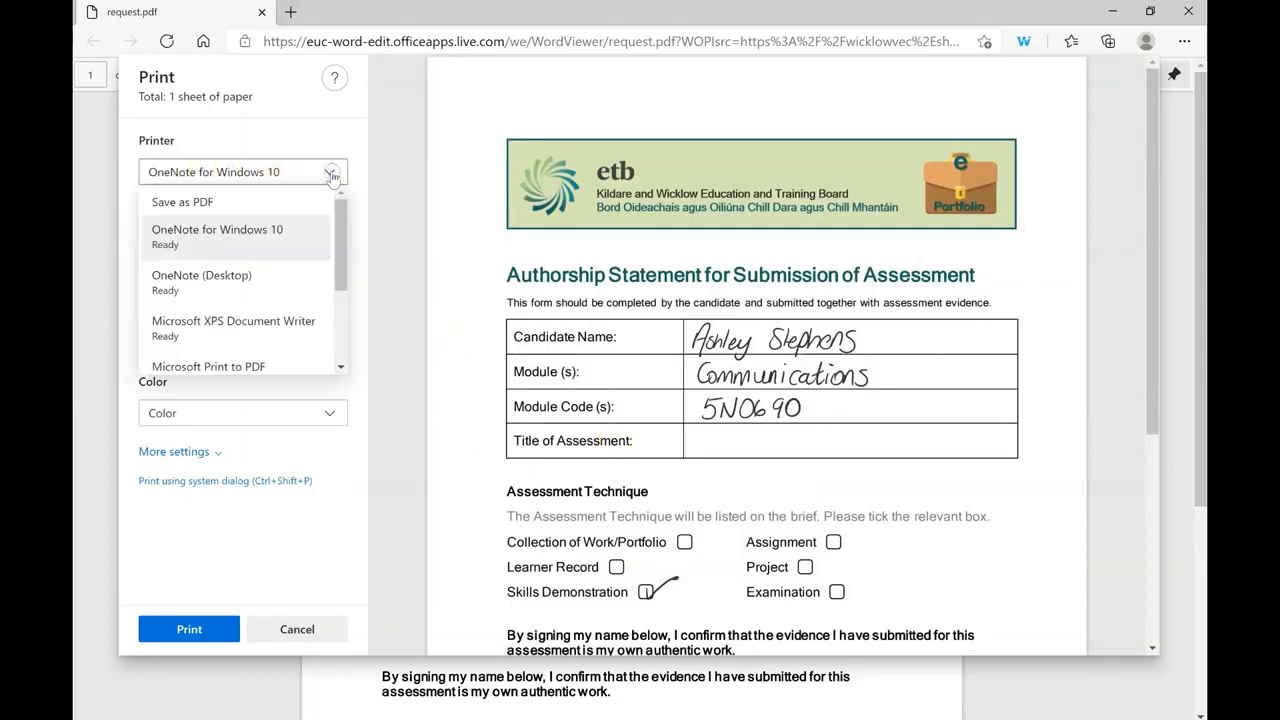
mouse_move(250, 235)
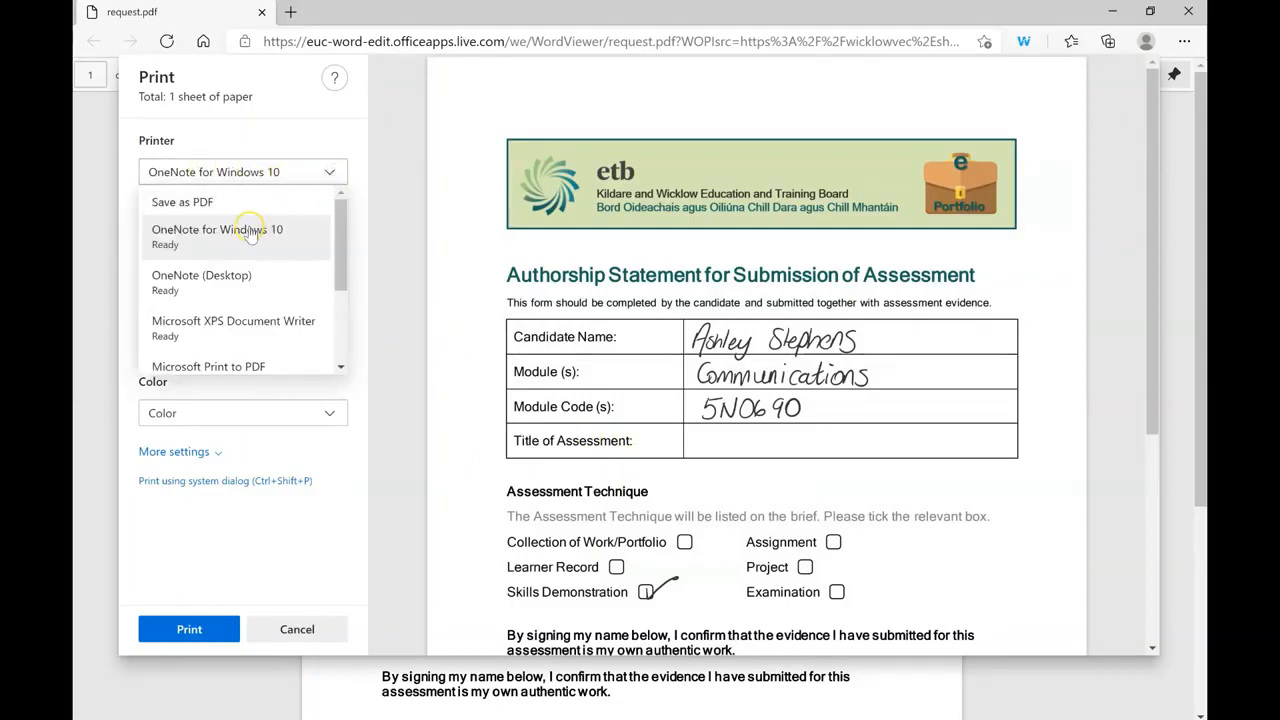
click(217, 236)
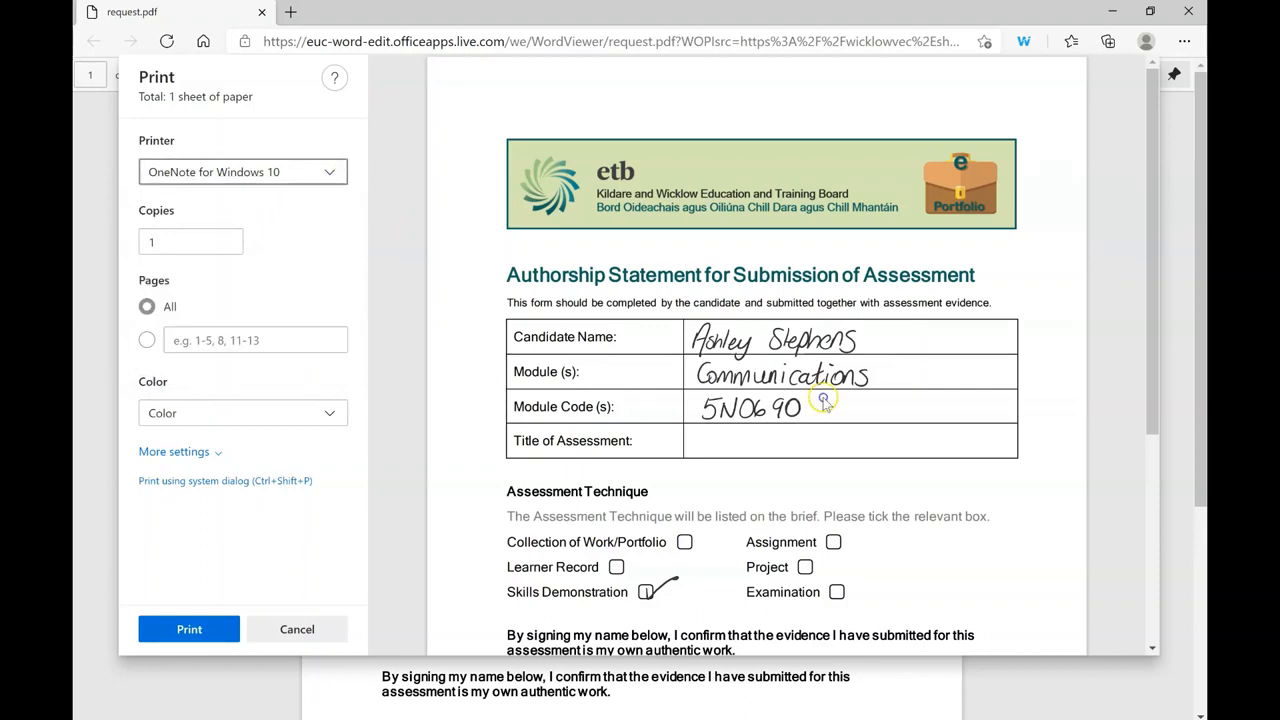
mouse_move(785, 328)
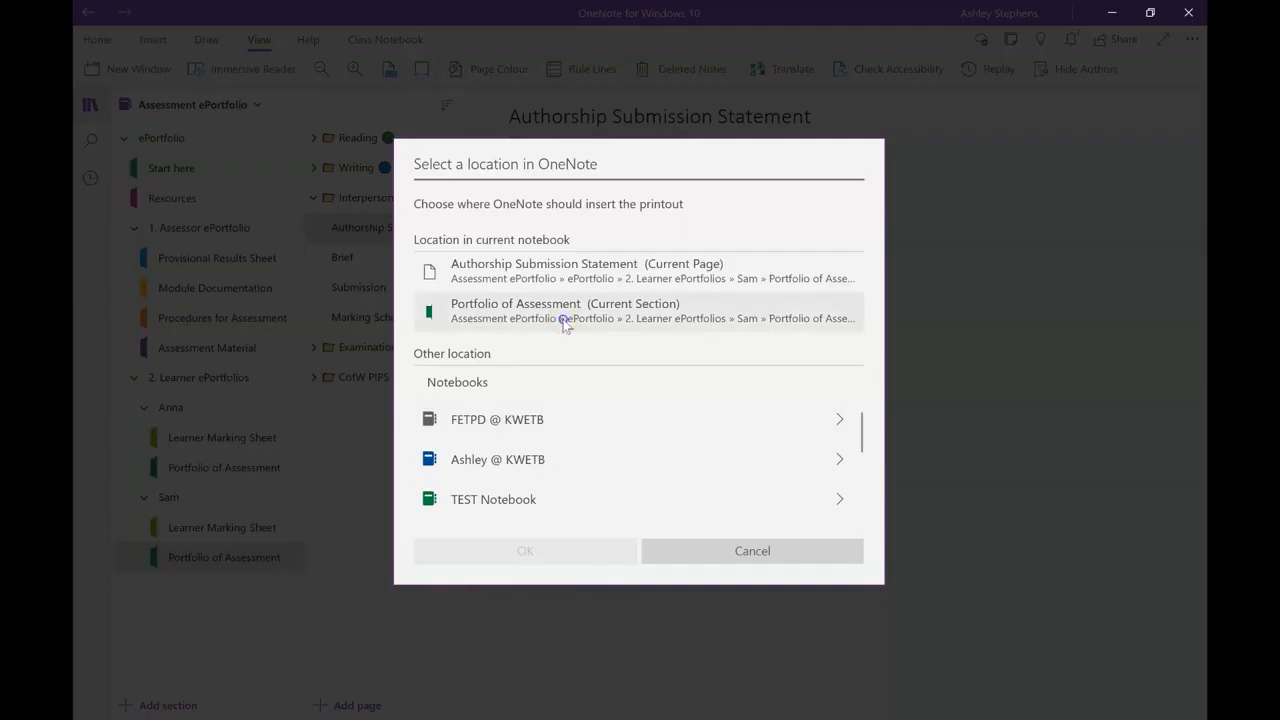
Send the printout to Authorship Submission Statement (Current Page) and confirm with OK
click(587, 270)
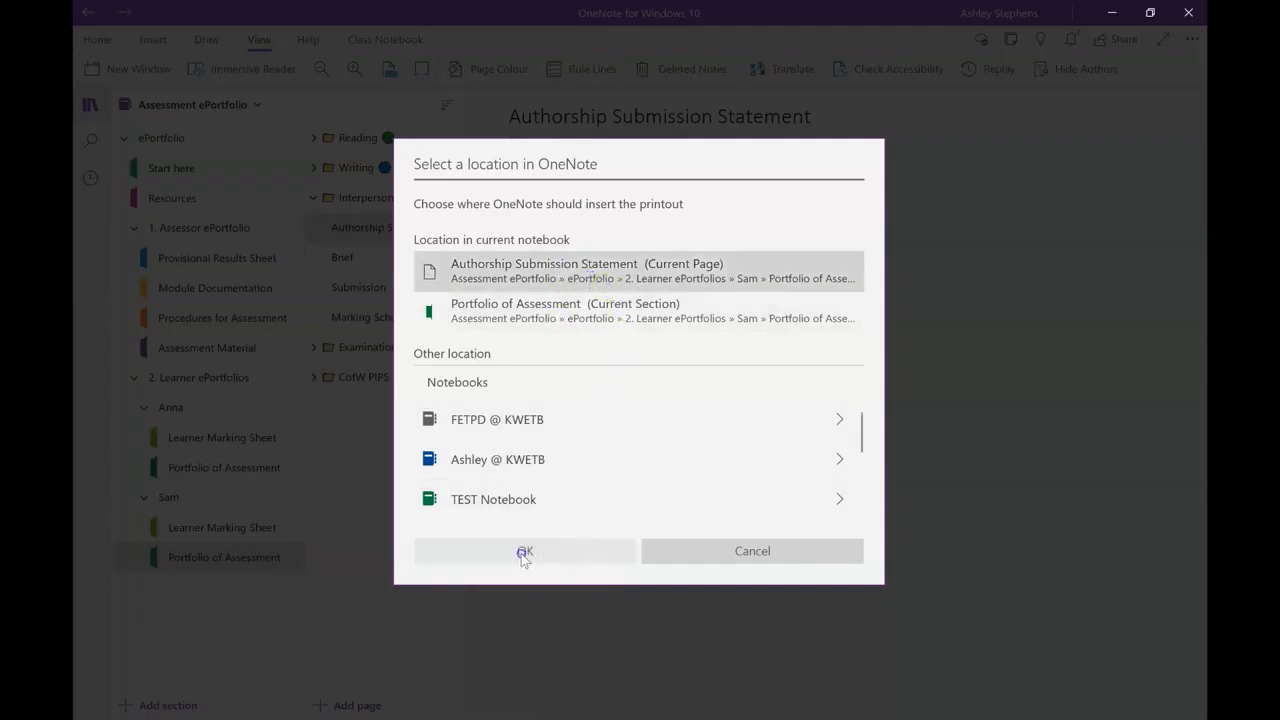
click(525, 551)
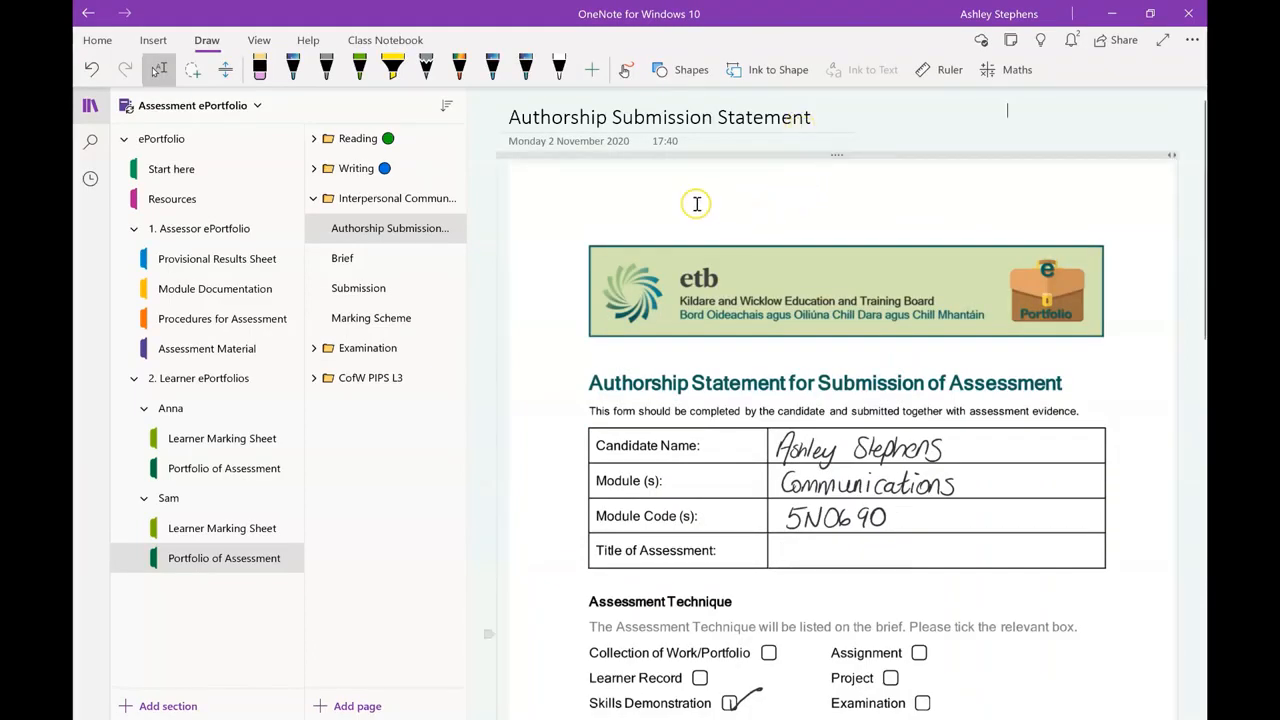
mouse_move(949, 258)
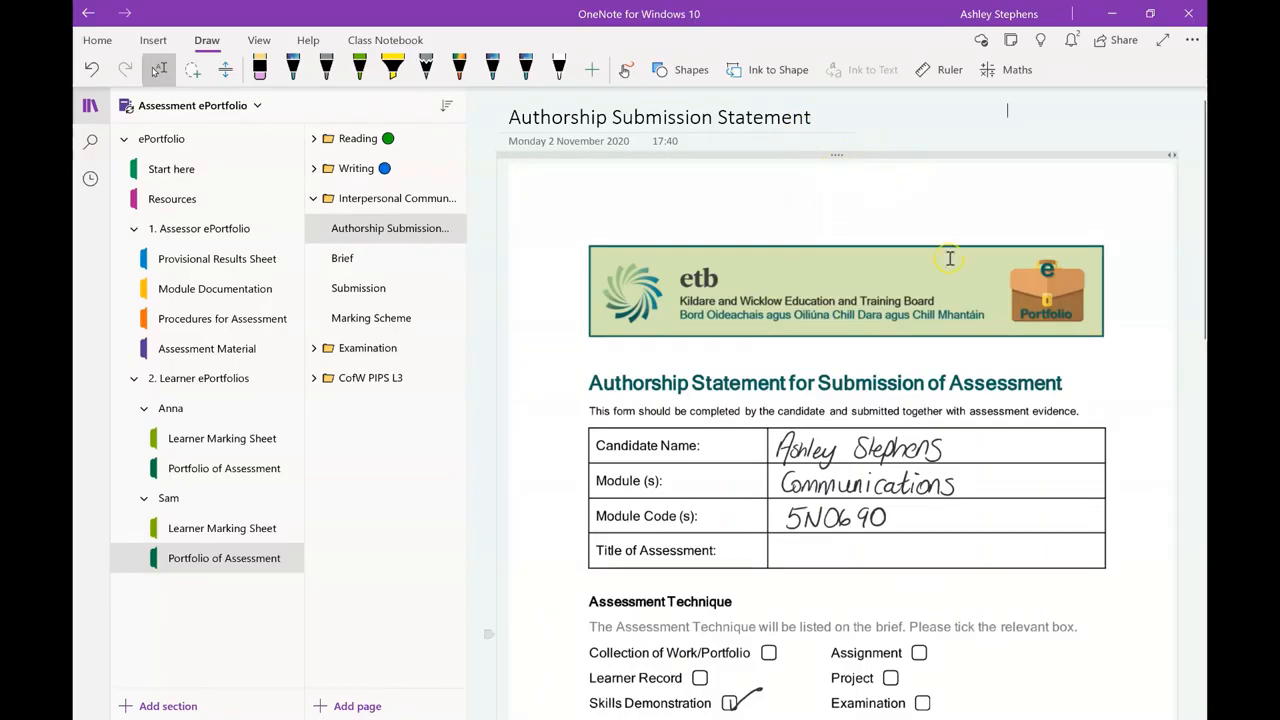
mouse_move(670, 366)
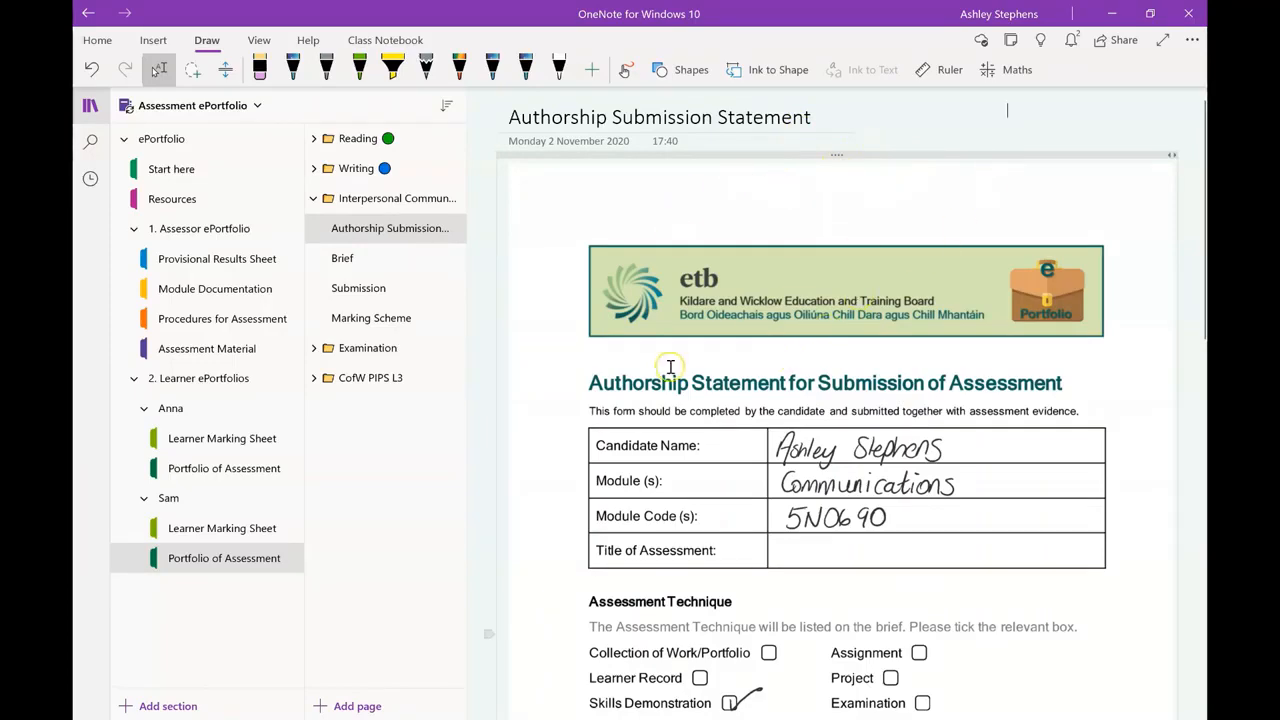